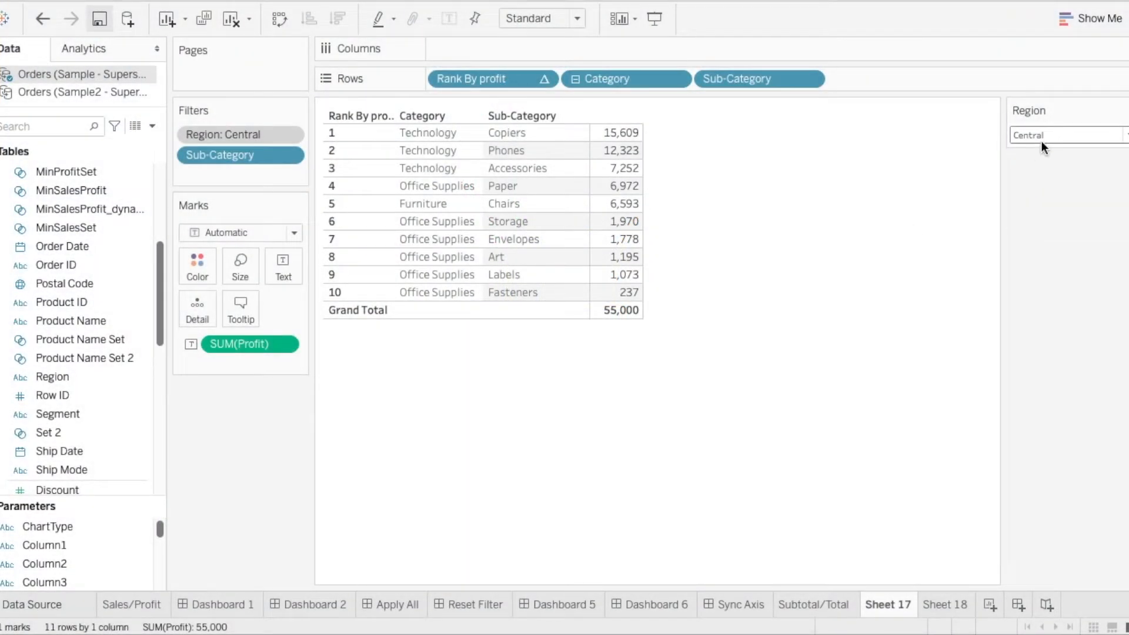
- Edit the Region filter and tick Exclude so it excludes Central rather than keeping only Central
{"action": "left_click", "coordinate": [1066, 134]}
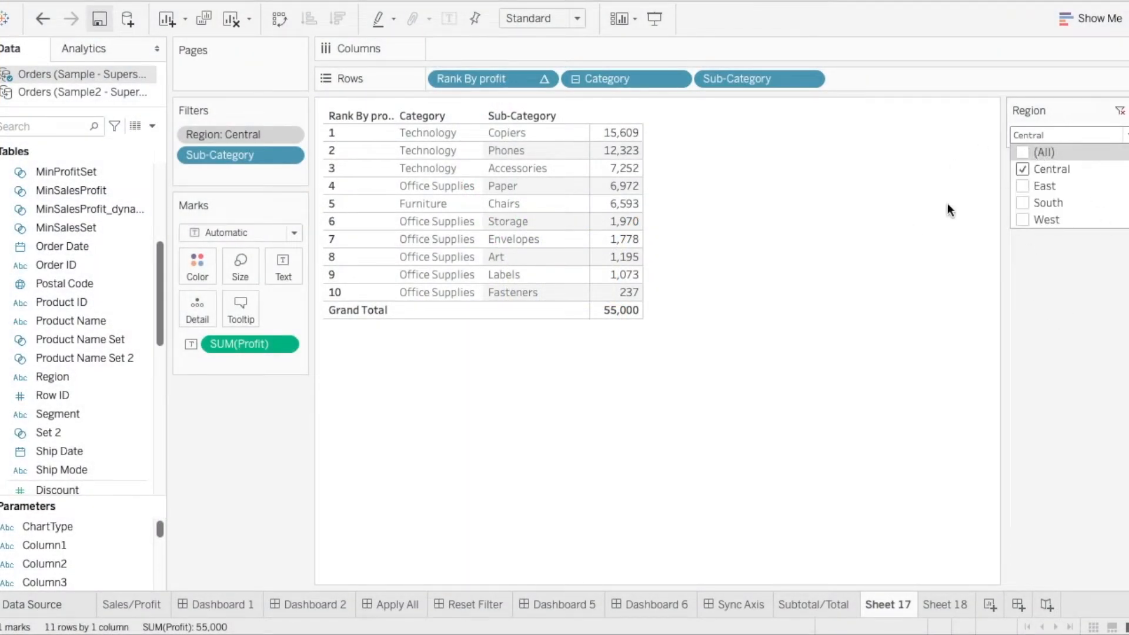
{"action": "left_click", "coordinate": [1065, 135]}
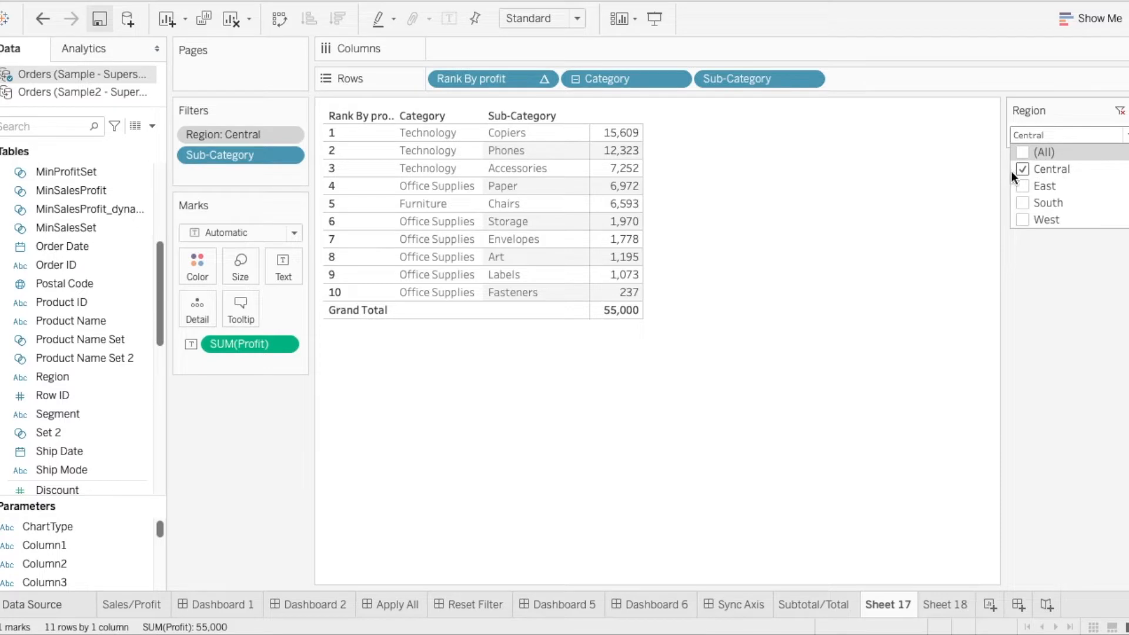
{"action": "mouse_move", "coordinate": [1089, 349]}
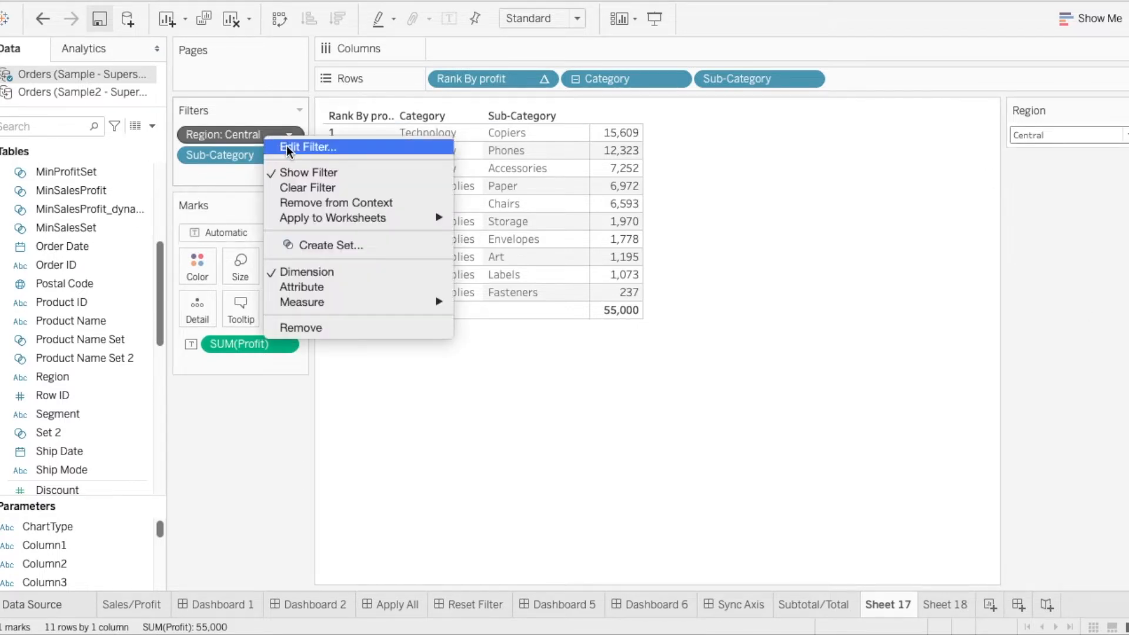
{"action": "left_click", "coordinate": [309, 147]}
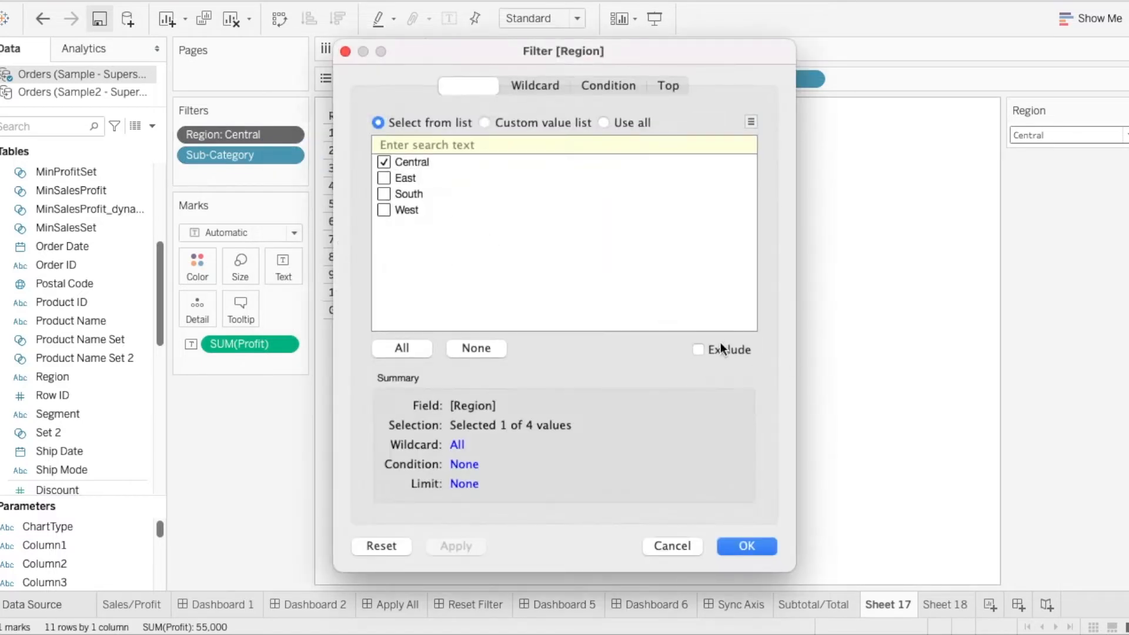
{"action": "left_click", "coordinate": [698, 349]}
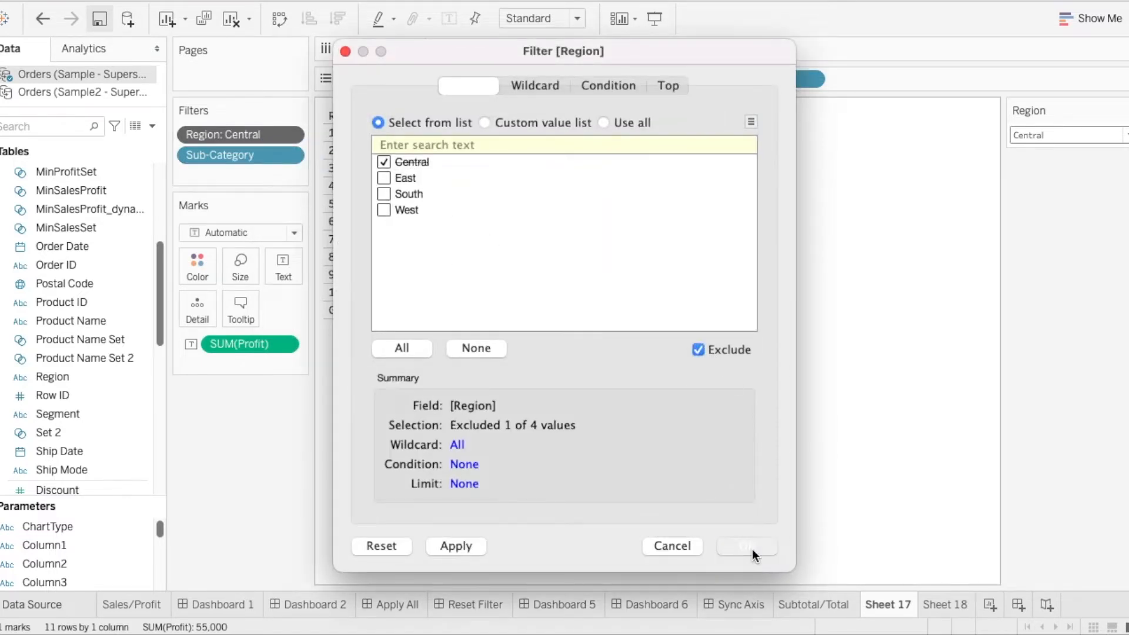
{"action": "left_click", "coordinate": [745, 545]}
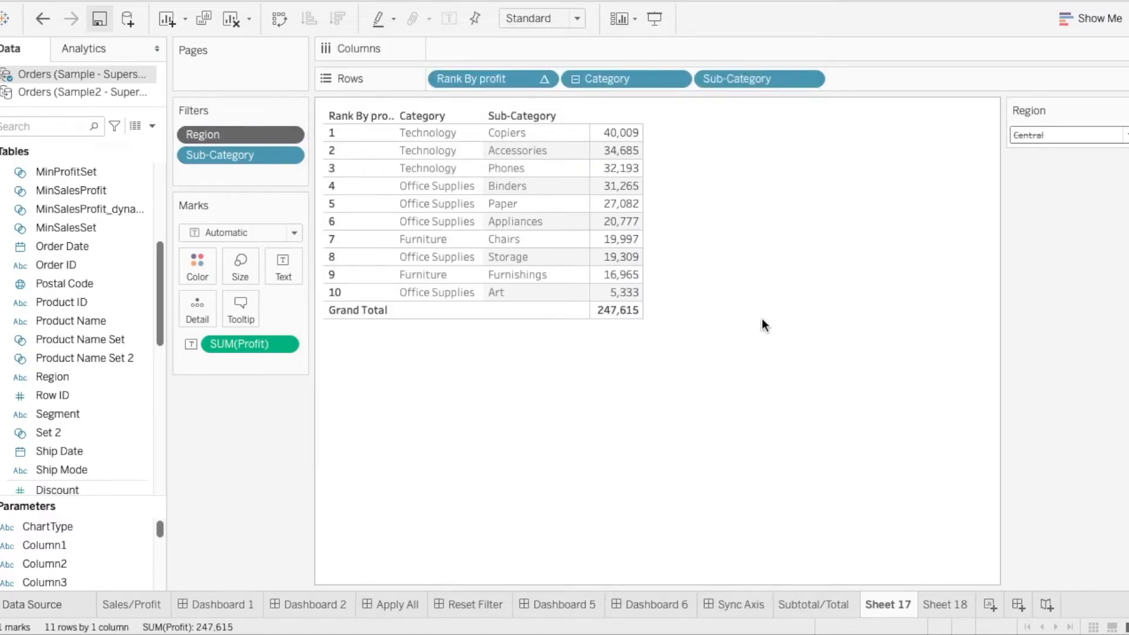
- Tick then untick East in the Region quick filter, leaving only Central excluded
{"action": "left_click", "coordinate": [1066, 134]}
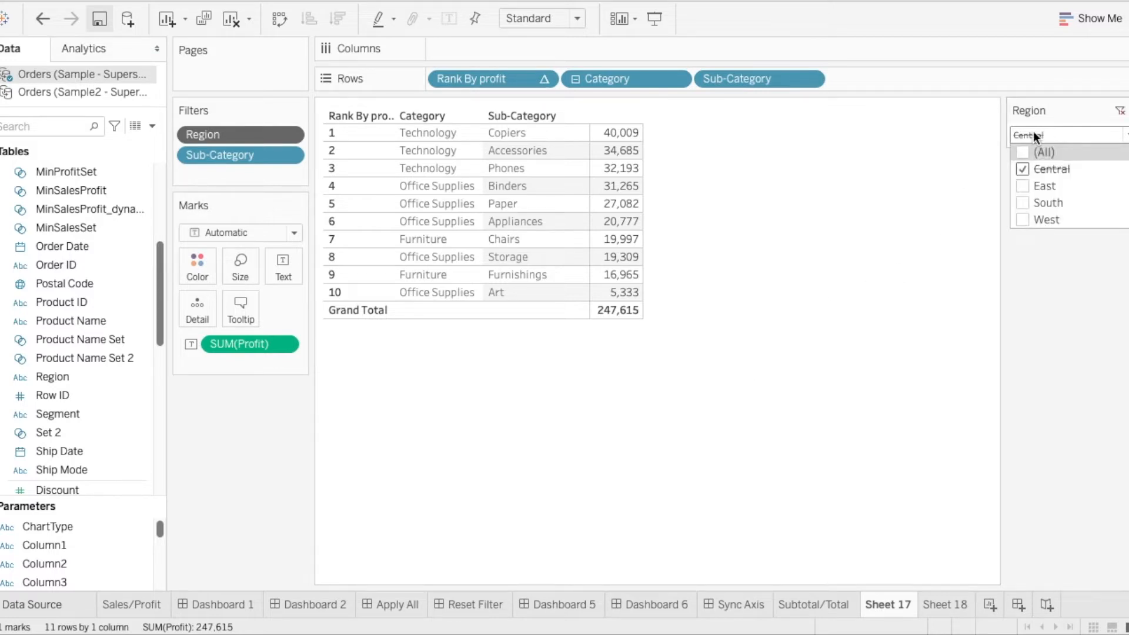
{"action": "mouse_move", "coordinate": [1101, 179]}
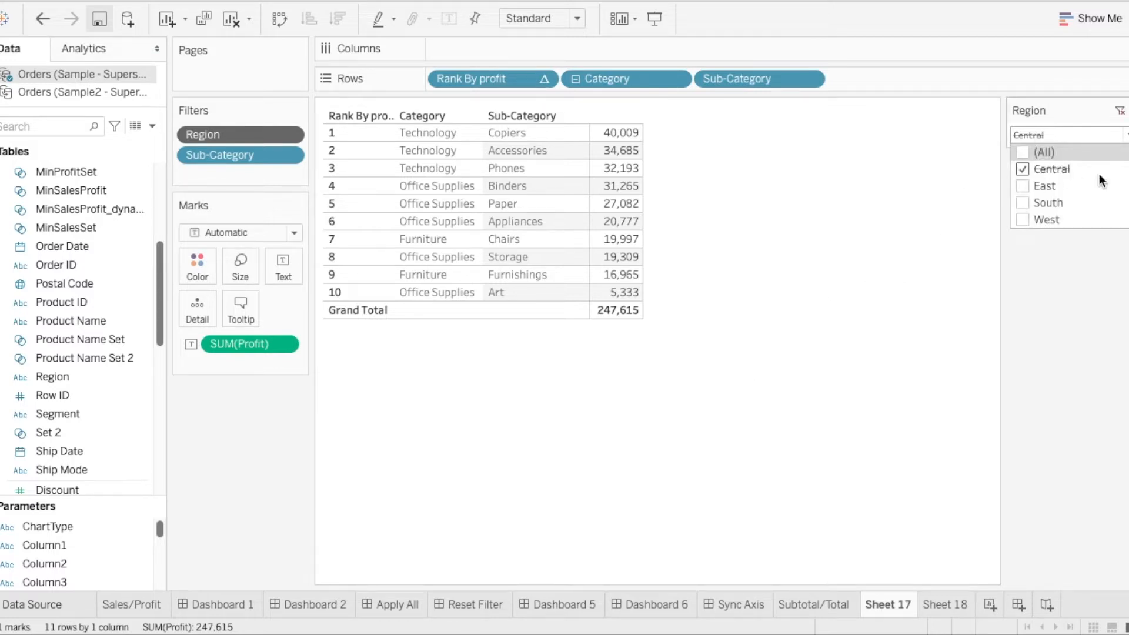
{"action": "left_click", "coordinate": [1022, 185]}
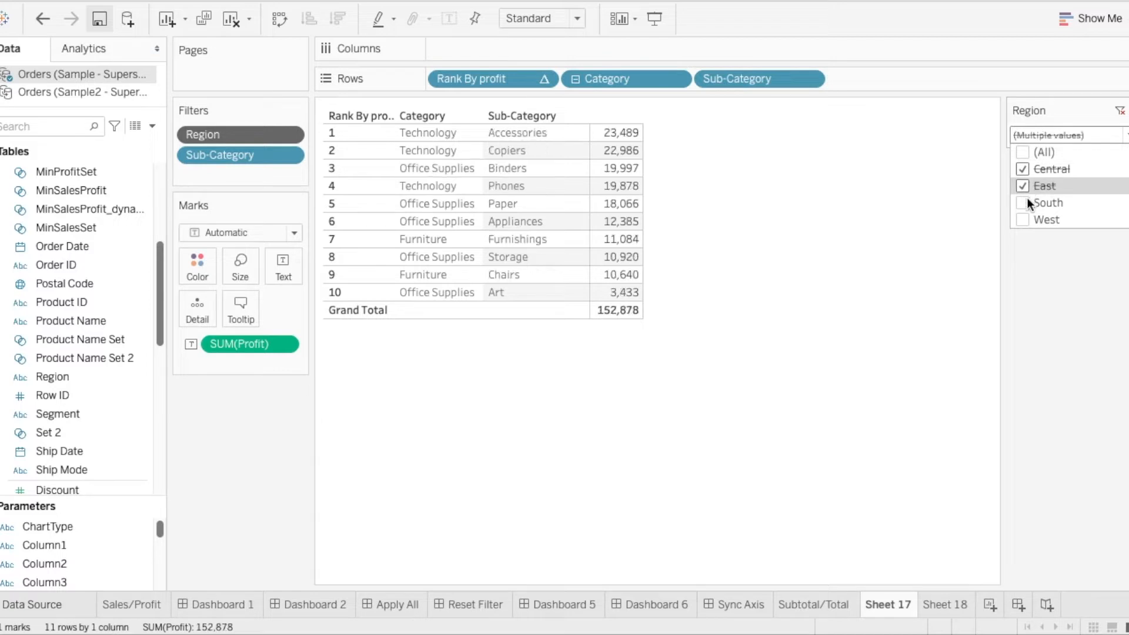
{"action": "left_click", "coordinate": [1022, 185]}
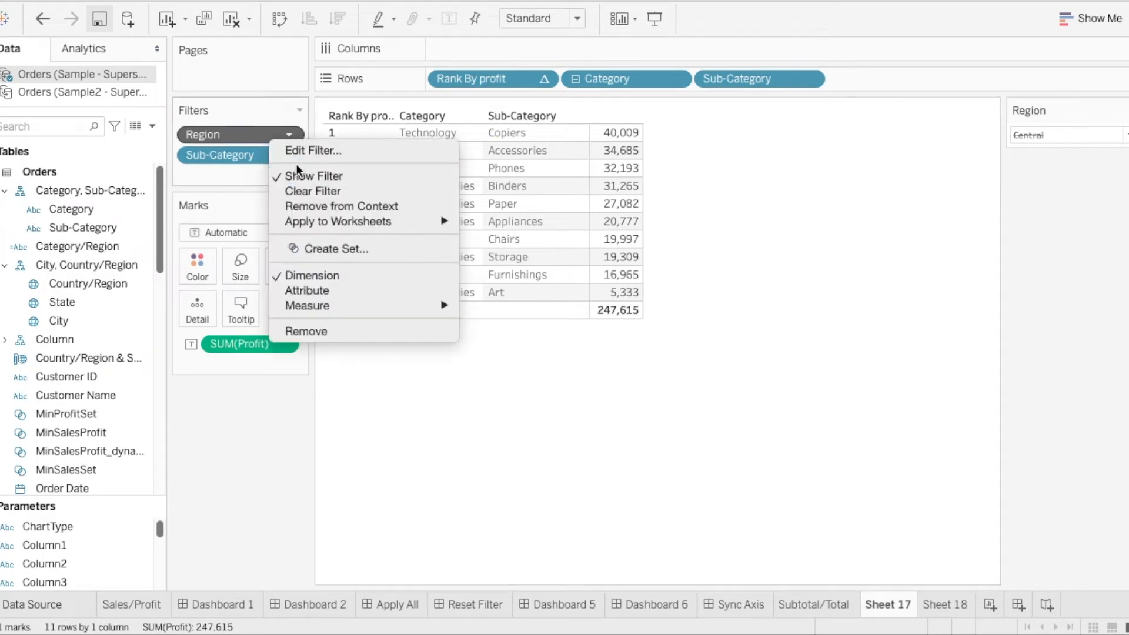
- Create a set named Exclude Region Set from the Region filter with Central excluded
{"action": "left_click", "coordinate": [335, 248]}
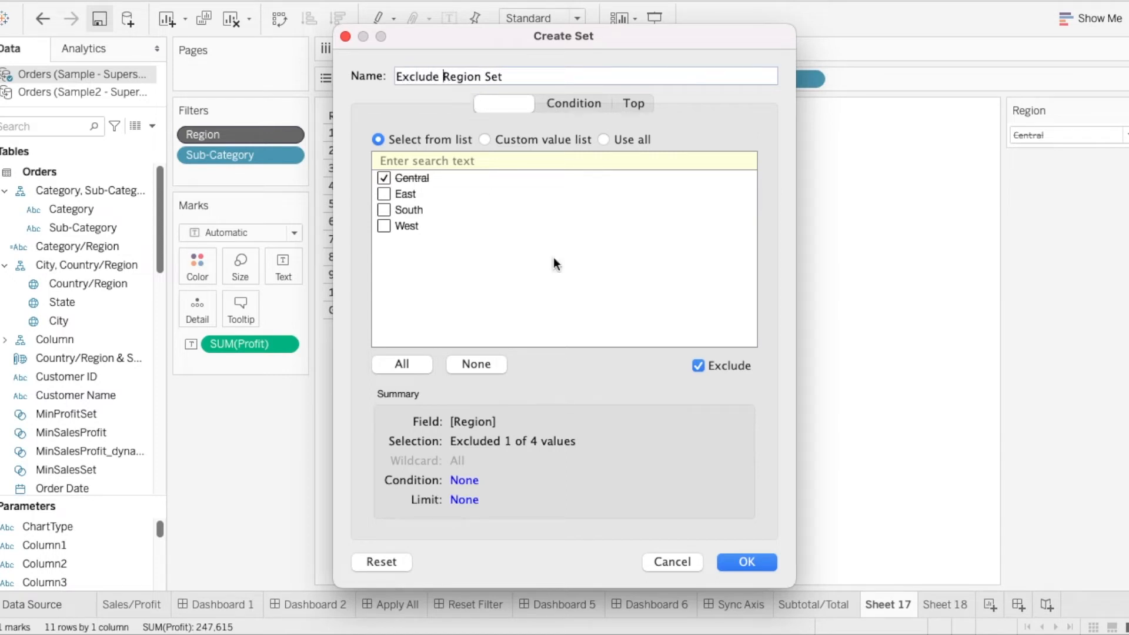
{"action": "left_click", "coordinate": [746, 562]}
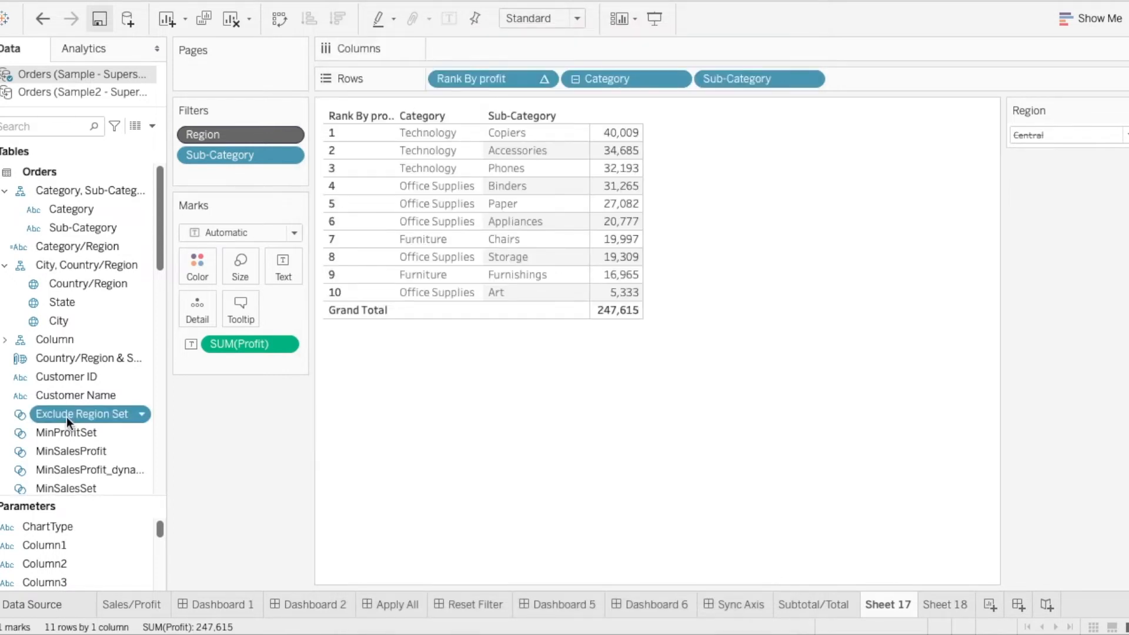
- Drag Exclude Region Set from the Data pane onto the Filters shelf
{"action": "left_click_drag", "start_coordinate": [81, 413], "coordinate": [240, 176]}
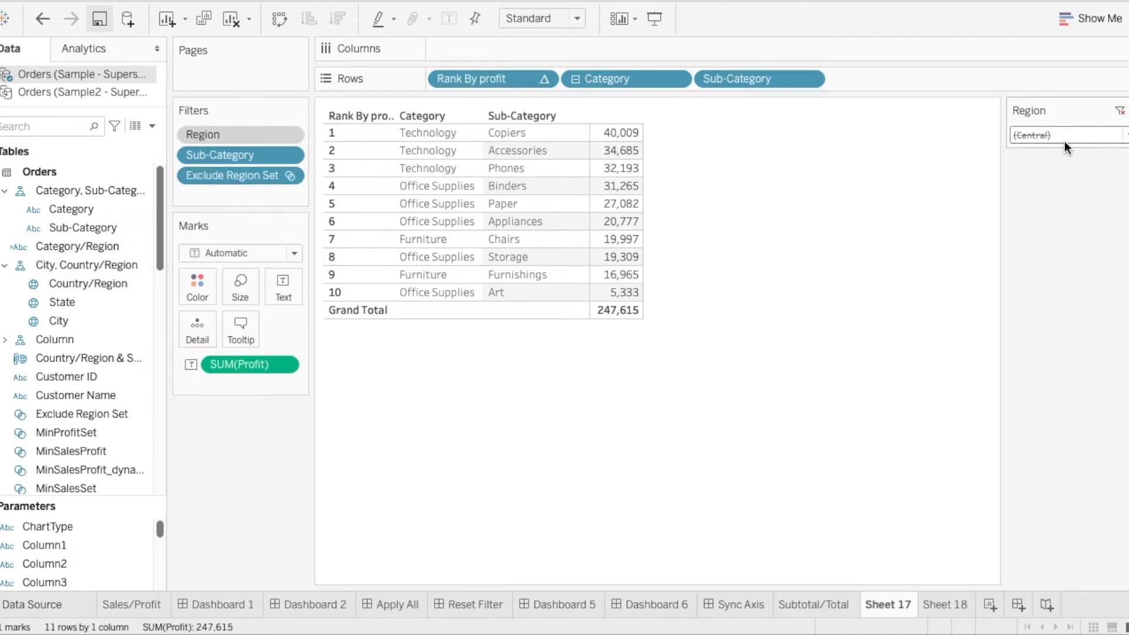
{"action": "left_click", "coordinate": [1069, 134]}
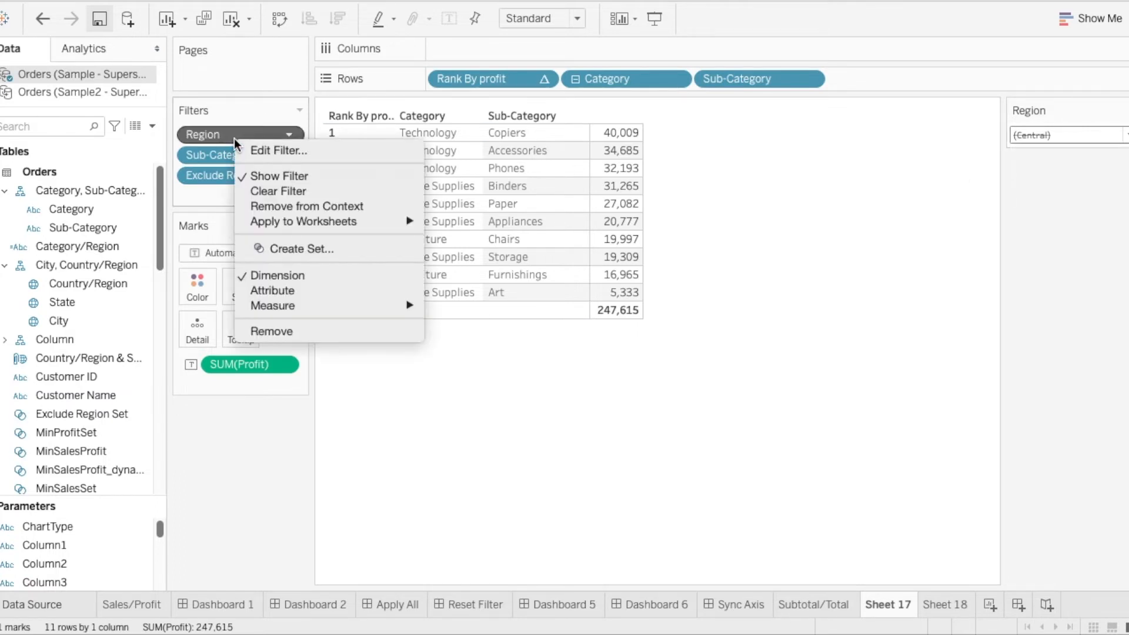
- Set the Region filter to Use all so the quick filter lists only East, South and West
{"action": "left_click", "coordinate": [278, 150]}
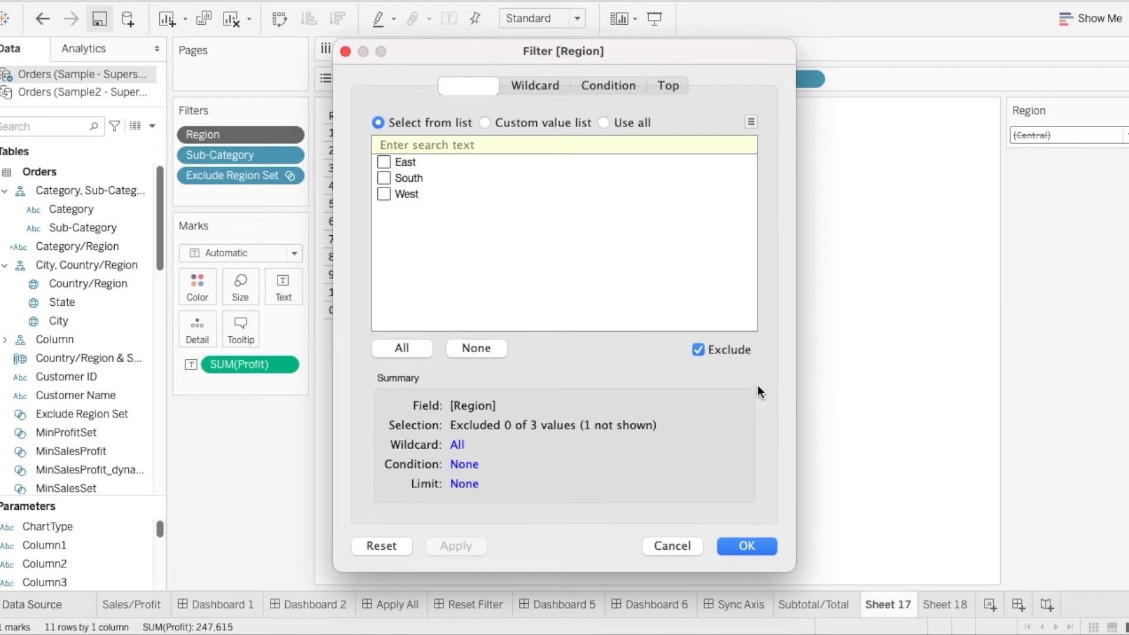
{"action": "left_click", "coordinate": [589, 122]}
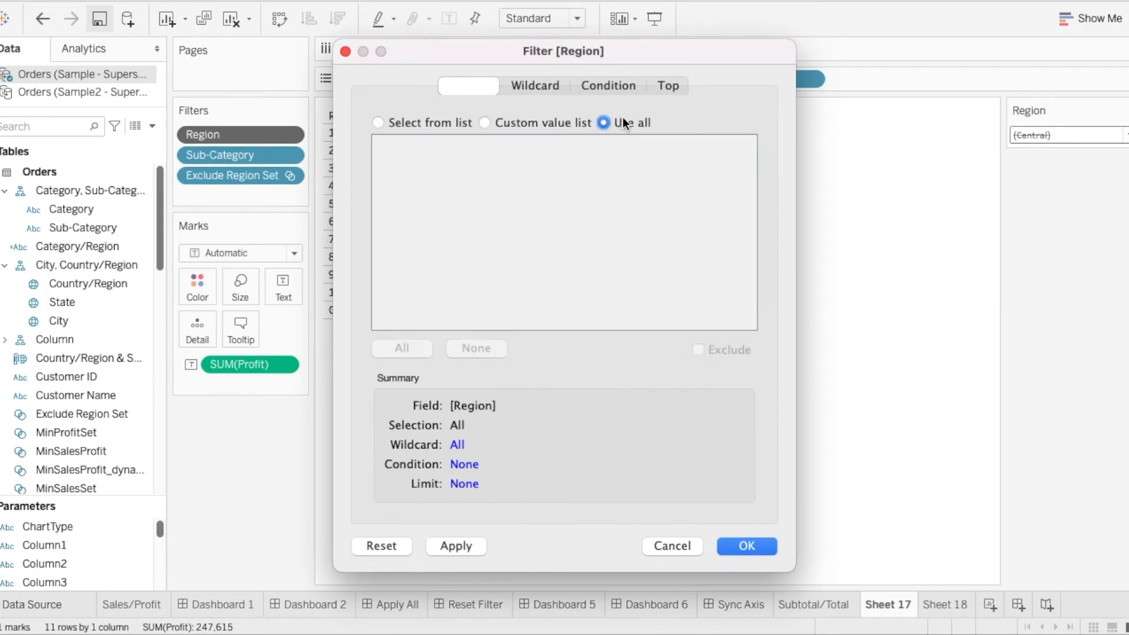
{"action": "left_click", "coordinate": [746, 546]}
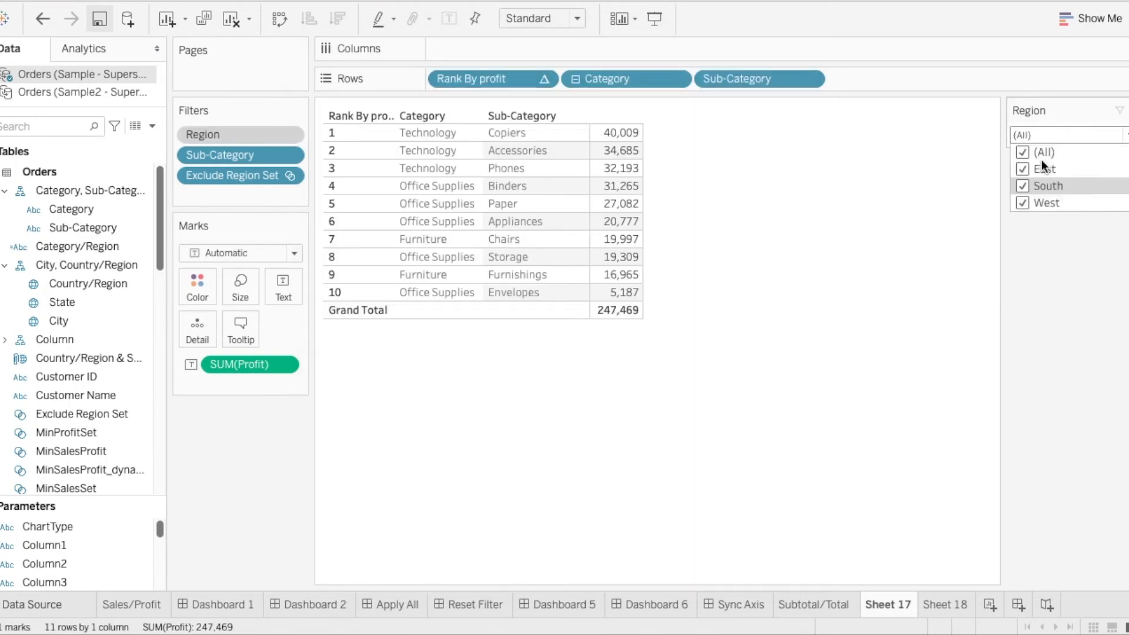